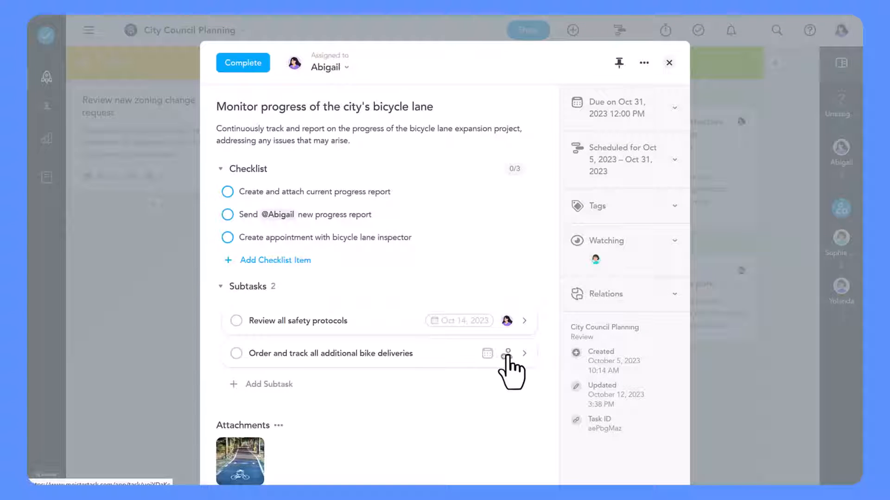
# Assign the bike deliveries subtask, set its due date to October 20, and check it off.
pyautogui.click(506, 354)
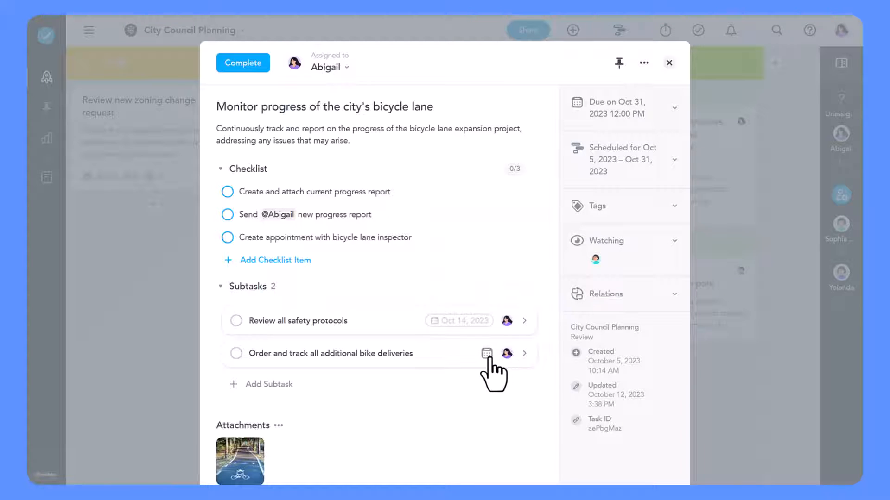
pyautogui.click(486, 354)
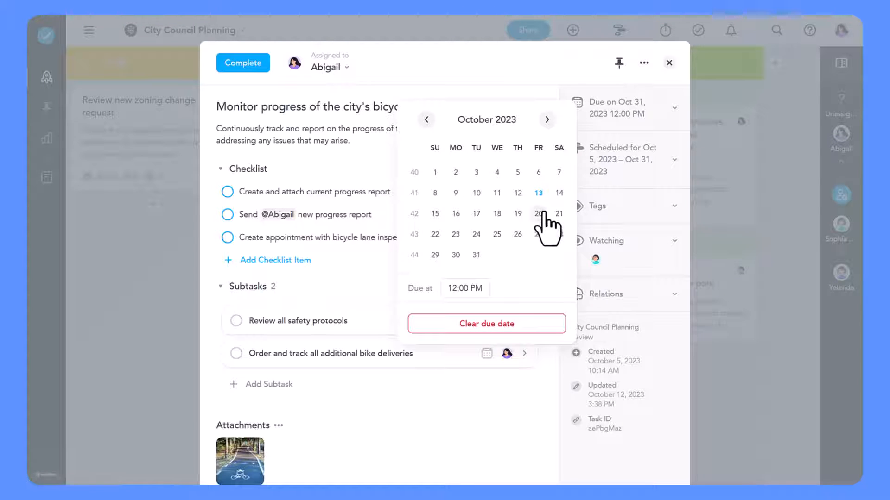
pyautogui.click(538, 214)
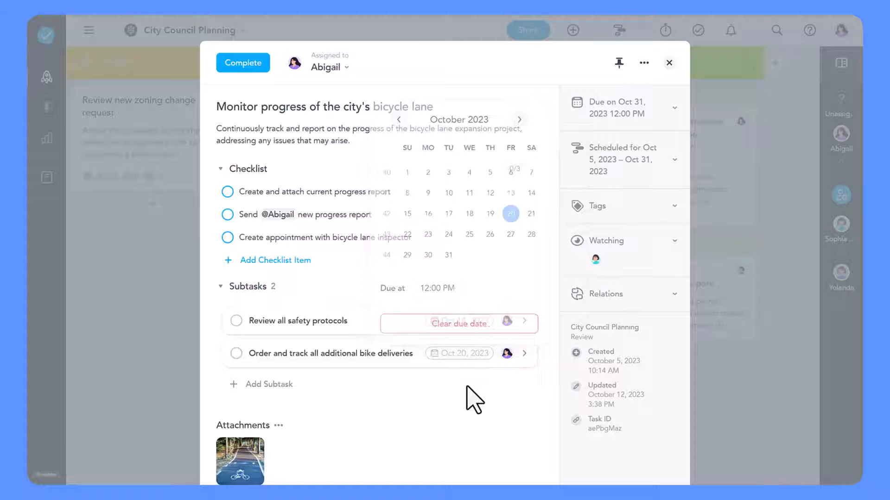
pyautogui.click(235, 353)
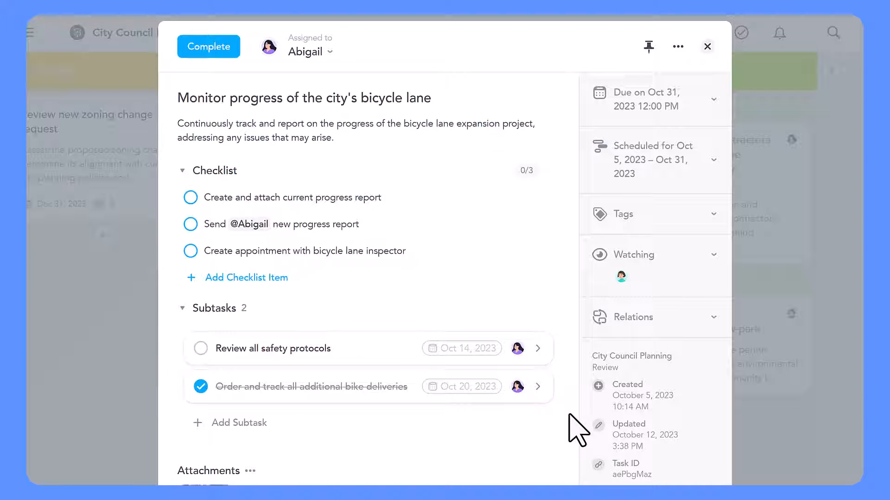
# Add a subtask named 'Buy new spare parts' to the bicycle lane task.
pyautogui.click(238, 423)
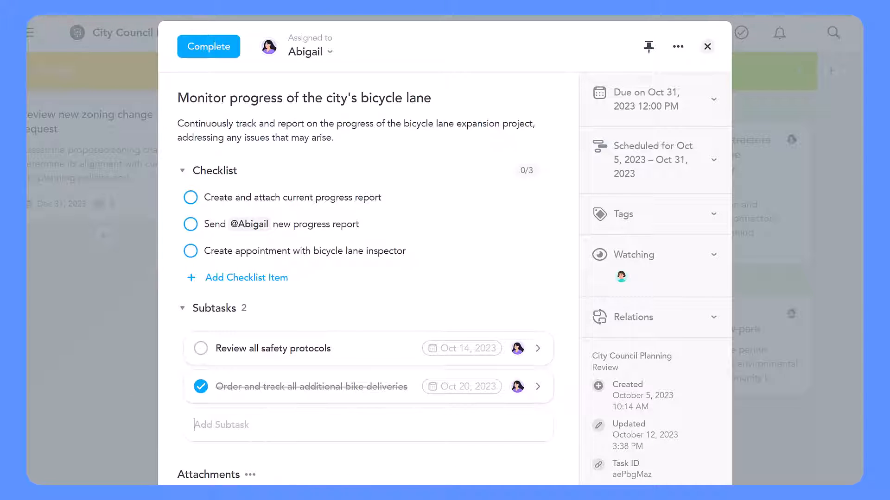
pyautogui.write('Buy new spare parts')
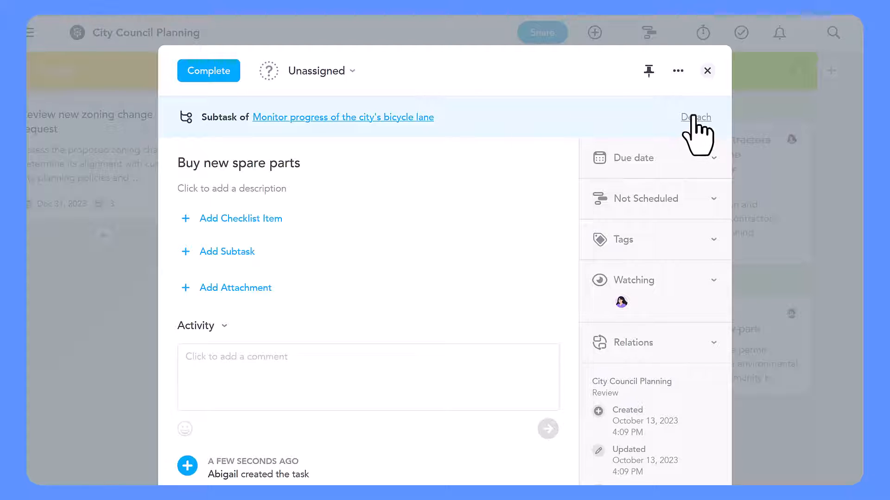
# Detach 'Buy new spare parts' from the bicycle lane task and close its details.
pyautogui.click(695, 117)
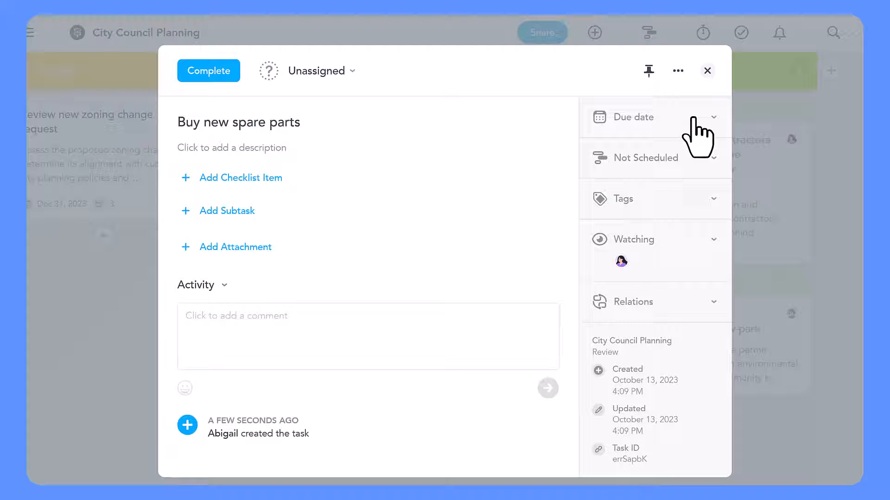
pyautogui.moveTo(710, 85)
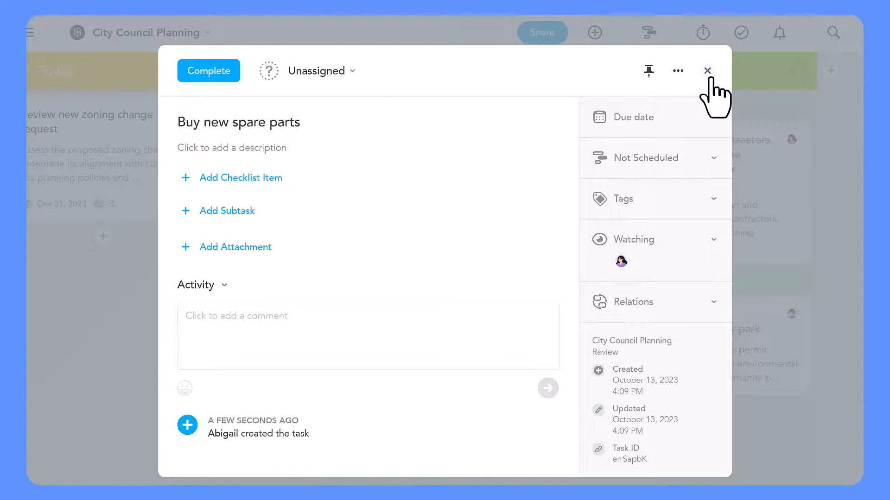
pyautogui.click(707, 71)
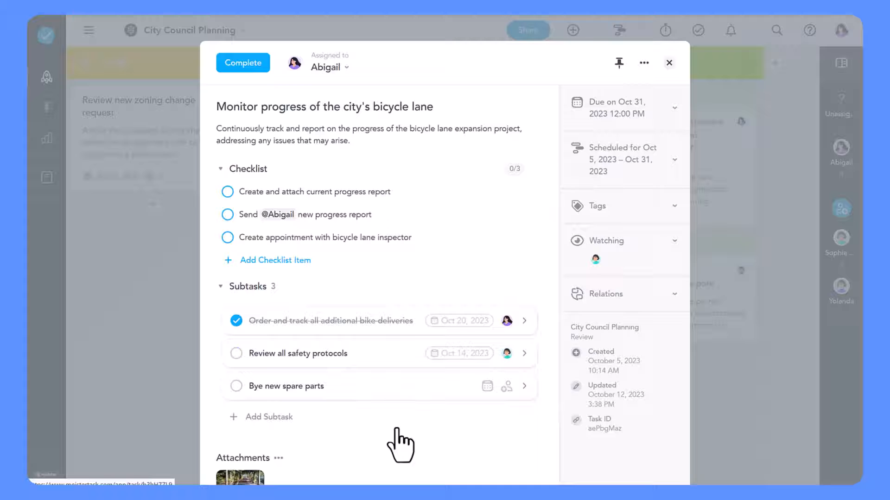
# Close the bicycle lane task and enable Show Subtasks in the board filters.
pyautogui.click(668, 63)
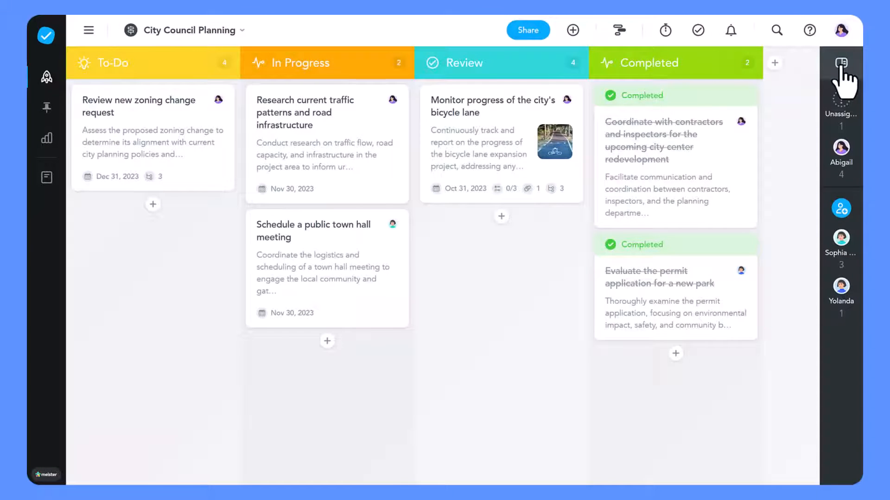
pyautogui.click(842, 62)
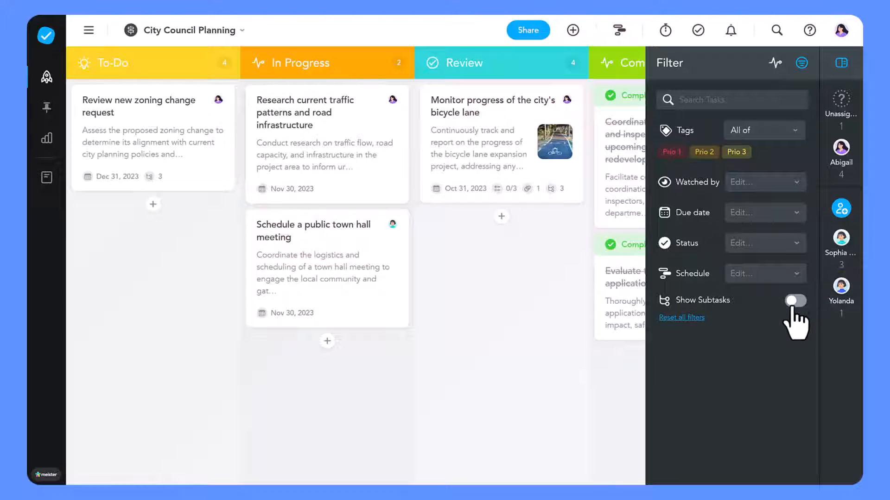
pyautogui.click(795, 301)
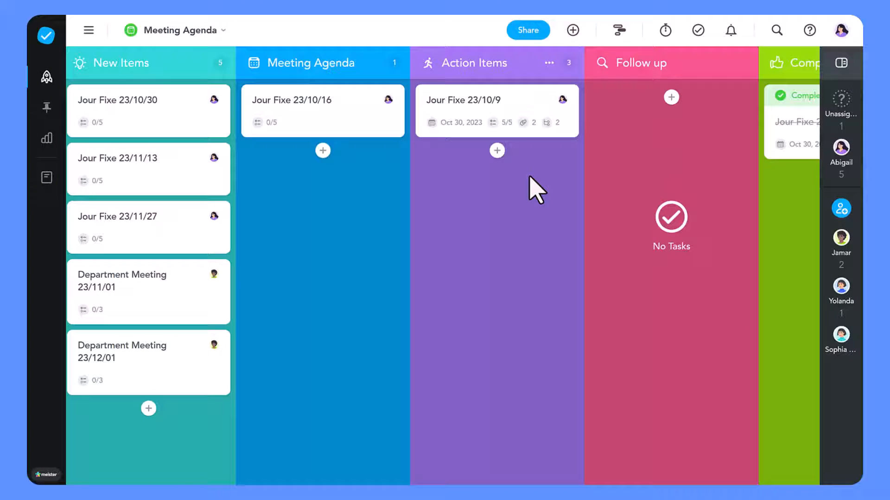
pyautogui.moveTo(518, 121)
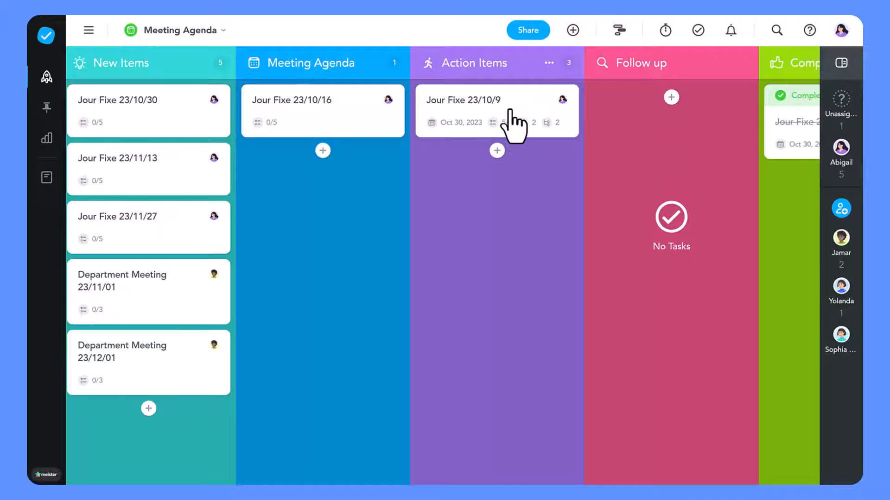
# In Jour Fixe 23/10/9, assign the newsletter subtask with an October 30 due date.
pyautogui.click(481, 100)
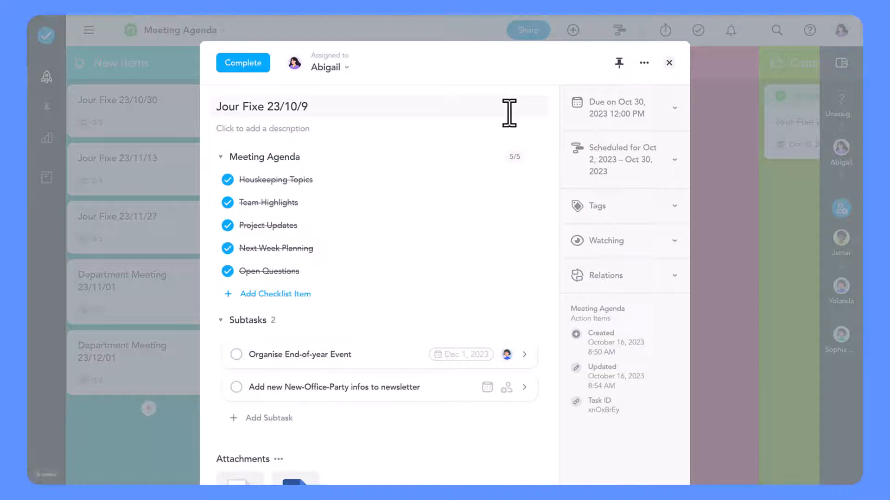
pyautogui.click(506, 388)
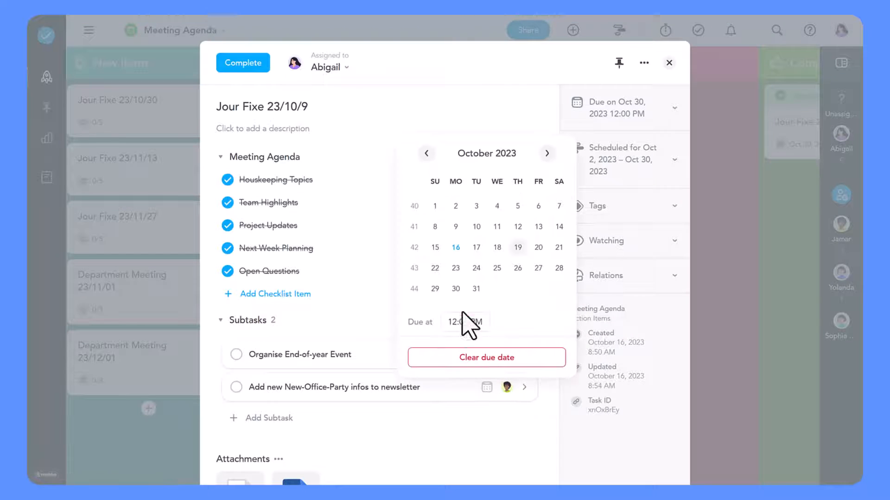
pyautogui.click(435, 289)
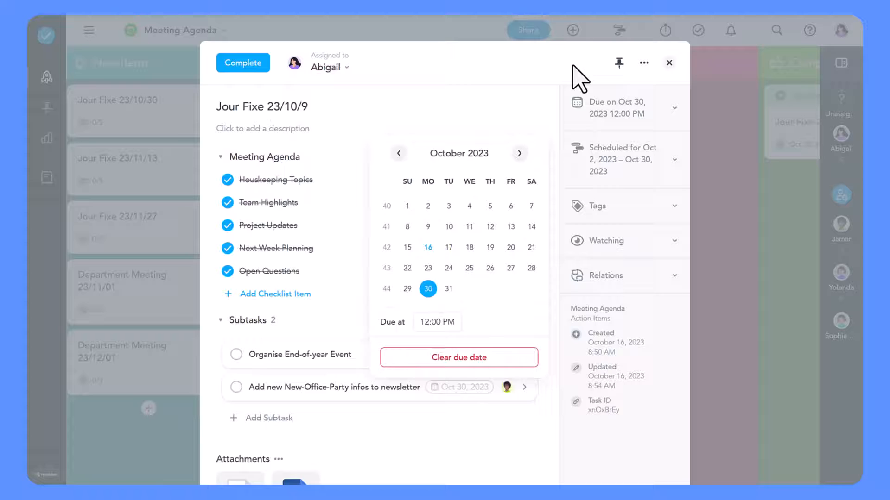
pyautogui.click(668, 62)
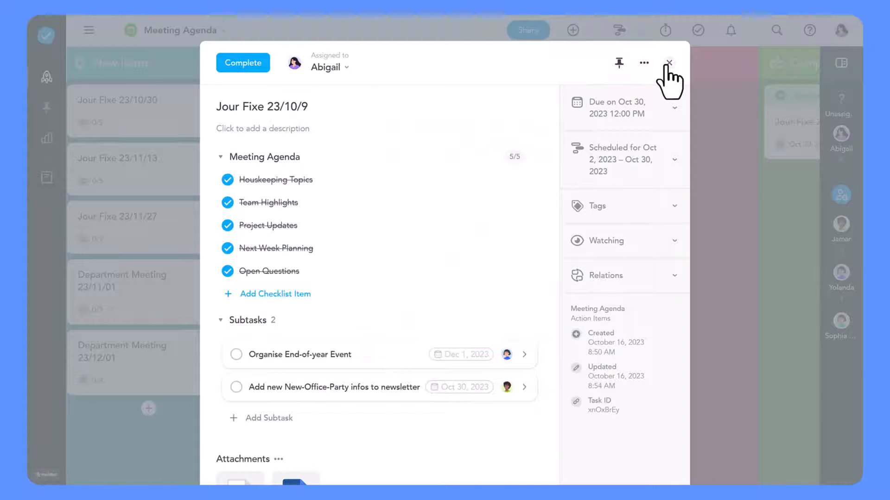
pyautogui.click(668, 62)
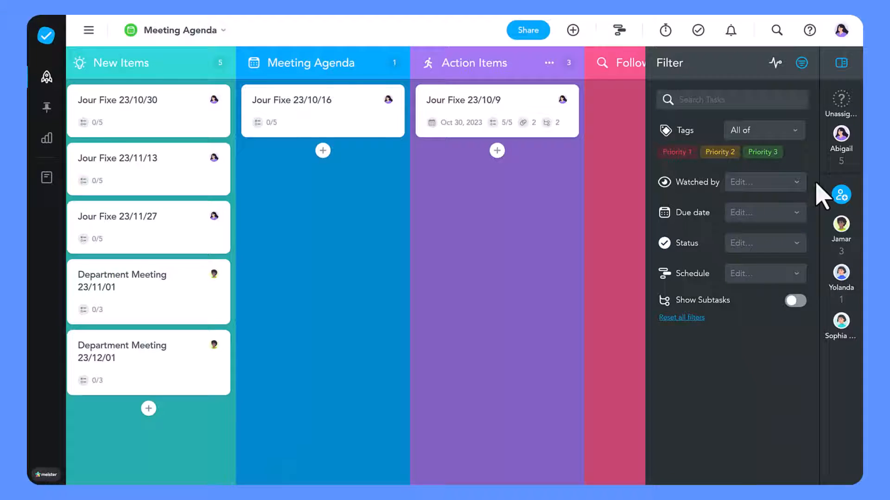
# Turn on Show Subtasks and drag Organise End-of-year Event into the Follow up column.
pyautogui.click(794, 300)
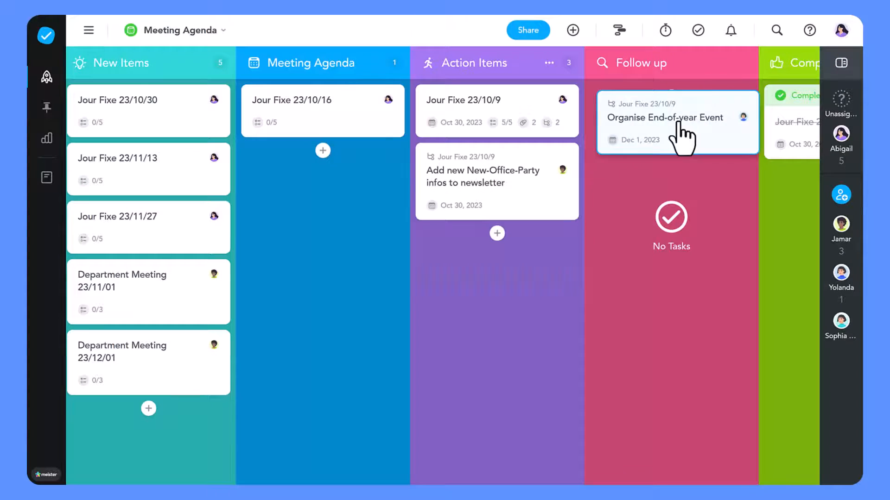
pyautogui.moveTo(496, 180); pyautogui.dragTo(671, 192)
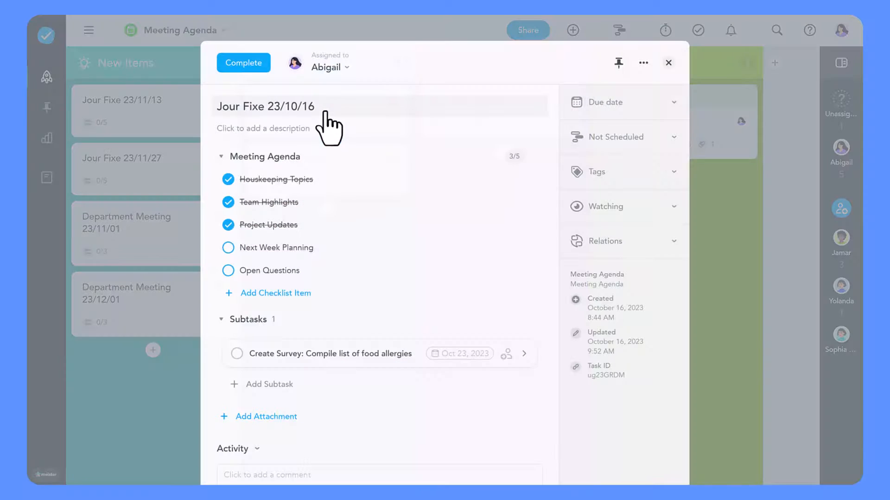
pyautogui.moveTo(351, 362)
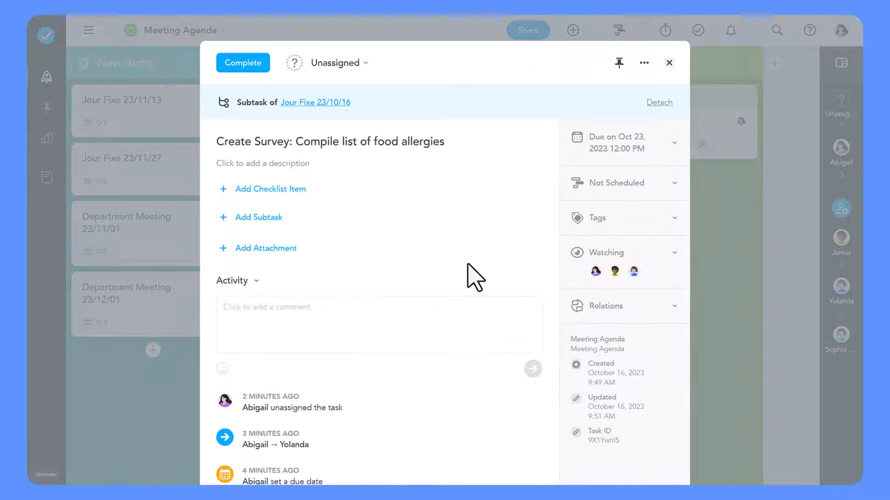
pyautogui.moveTo(644, 63)
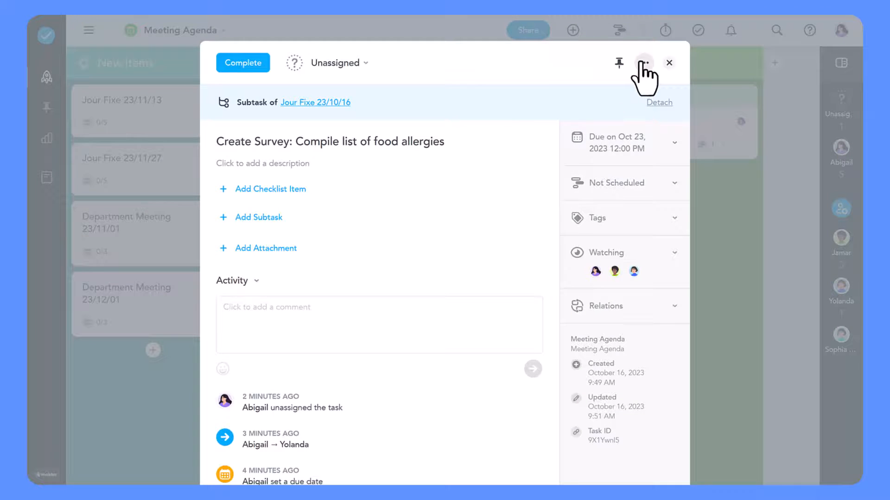
# Move the food allergies survey subtask to End-of-Year Party > Catering and open that board.
pyautogui.click(644, 62)
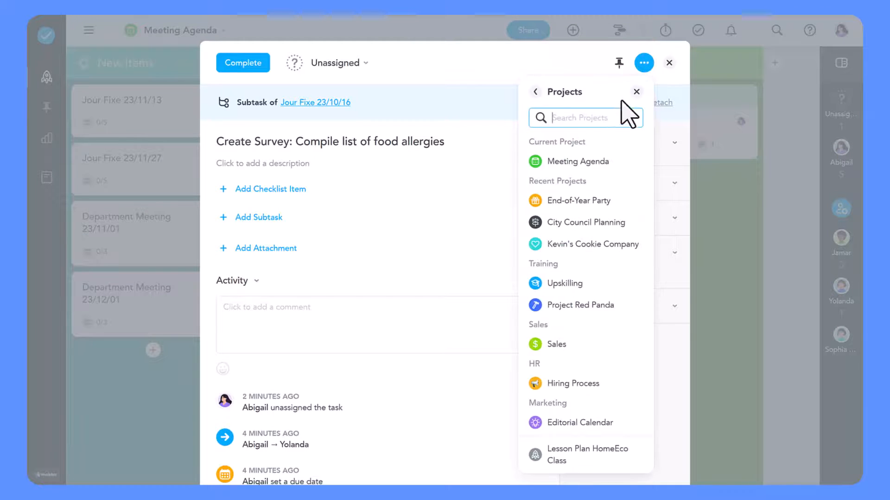
pyautogui.click(578, 200)
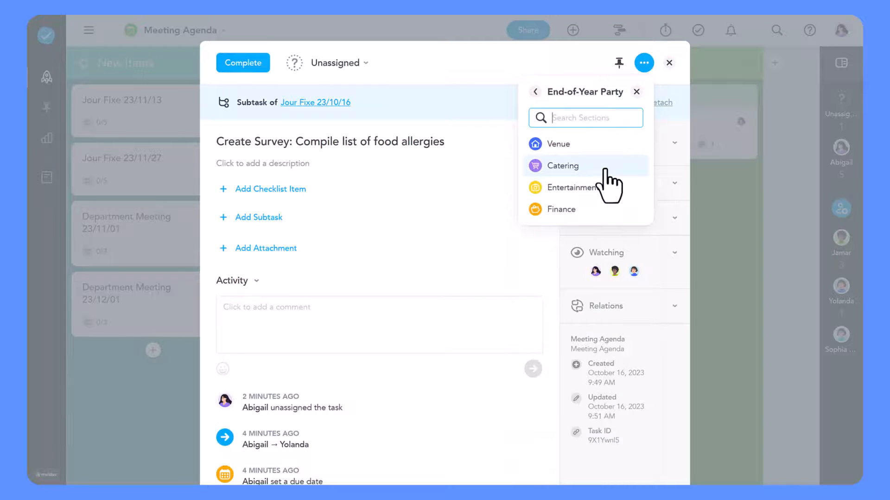
pyautogui.click(562, 165)
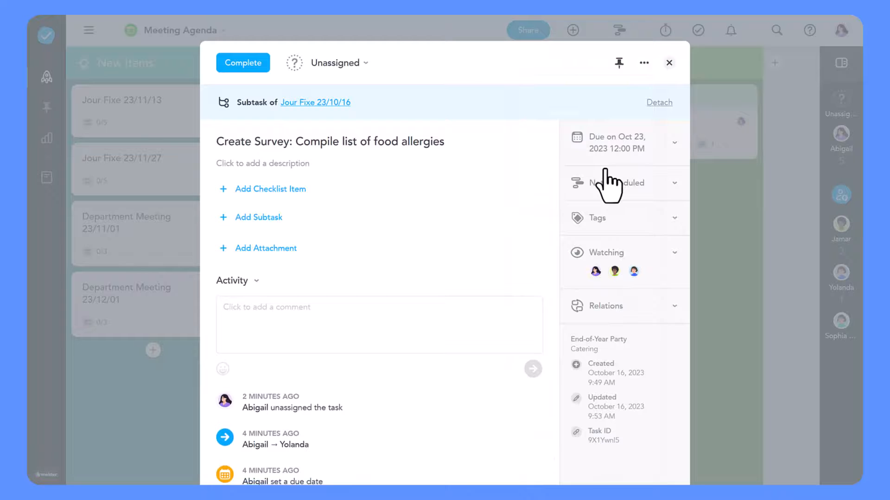
pyautogui.click(669, 63)
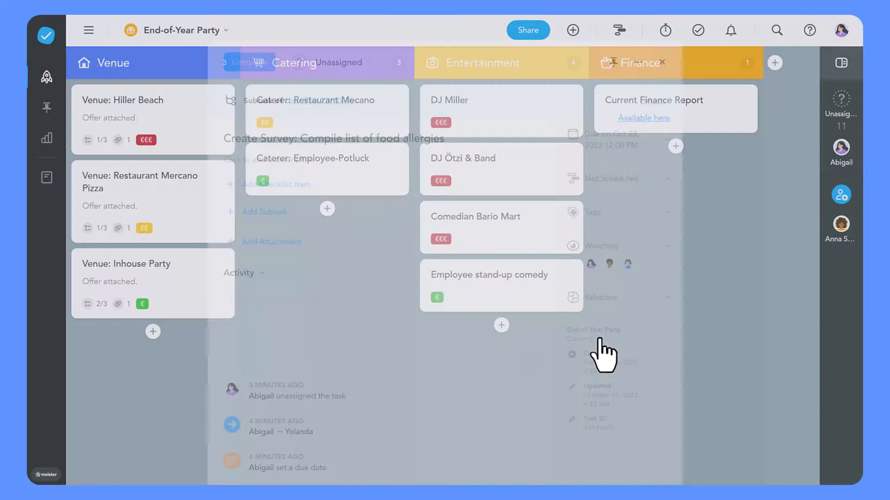